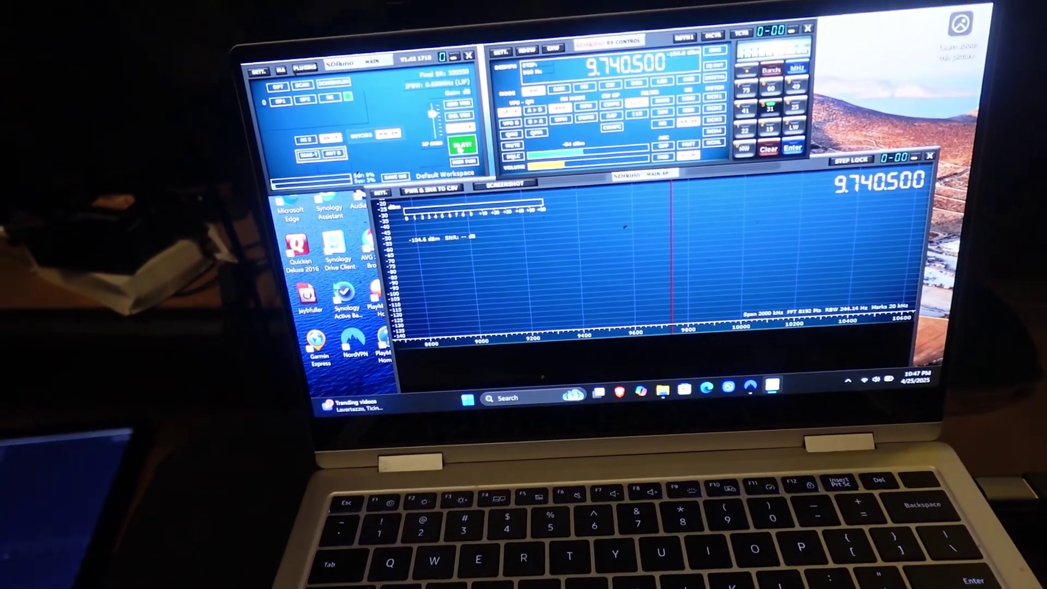
Start streaming from the radio so live shortwave peaks appear around 9.7405 MHz
{"action": "left_click", "coordinate": [461, 142]}
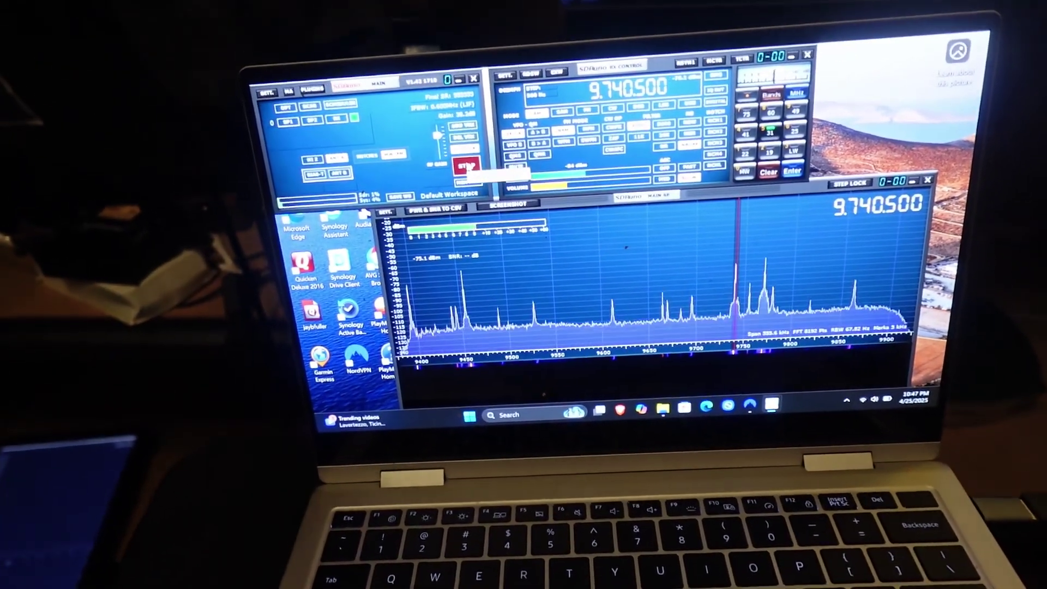